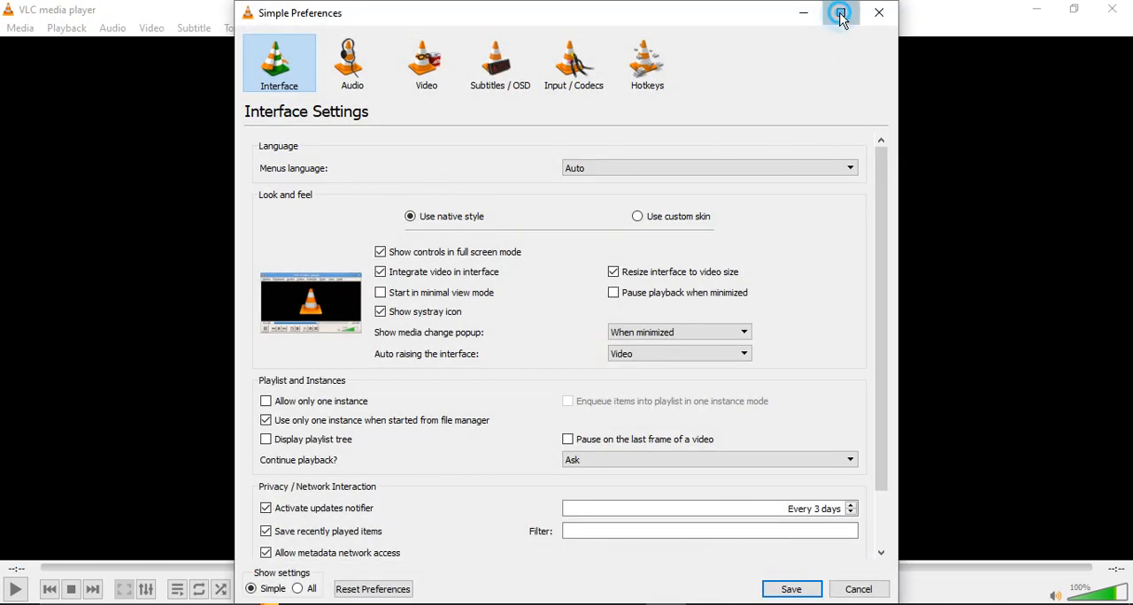
# Maximize the Simple Preferences window to fill the screen
pyautogui.click(835, 14)
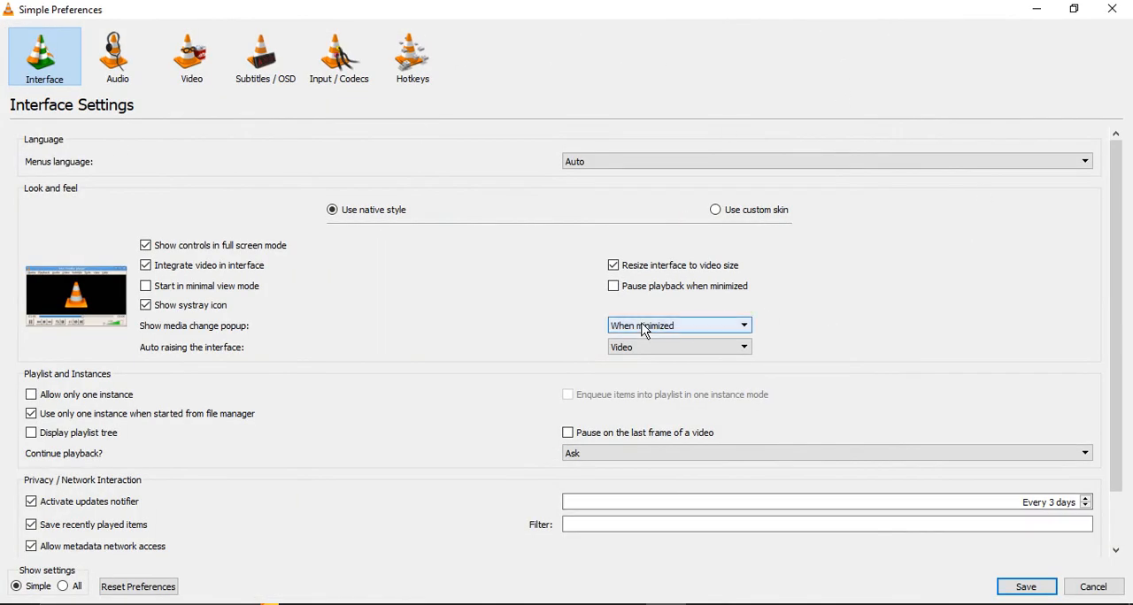
pyautogui.moveTo(648, 329)
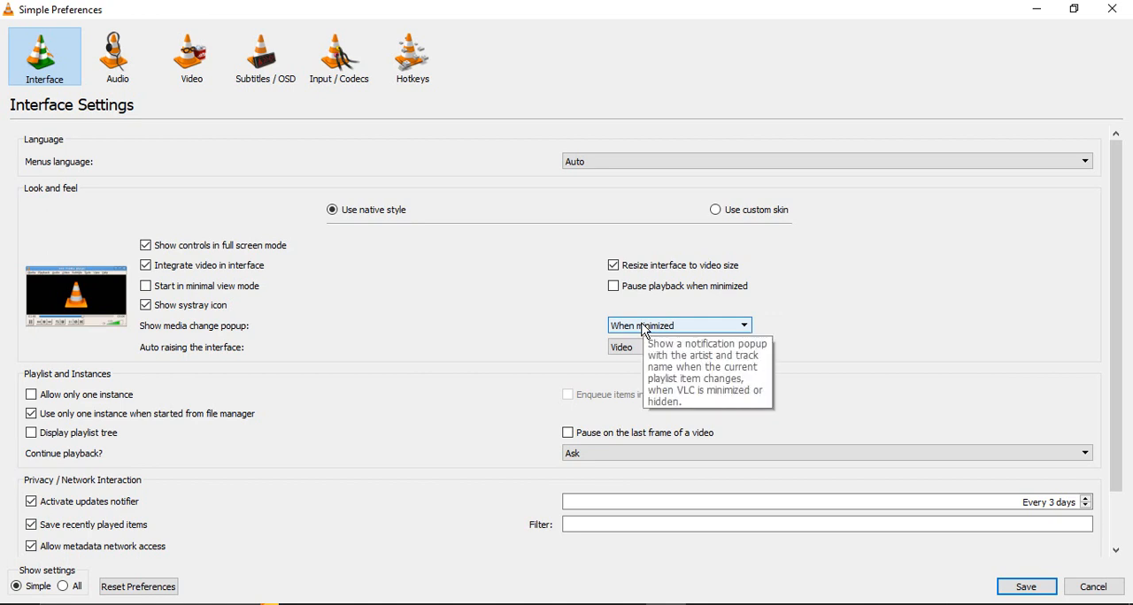
pyautogui.moveTo(64, 590)
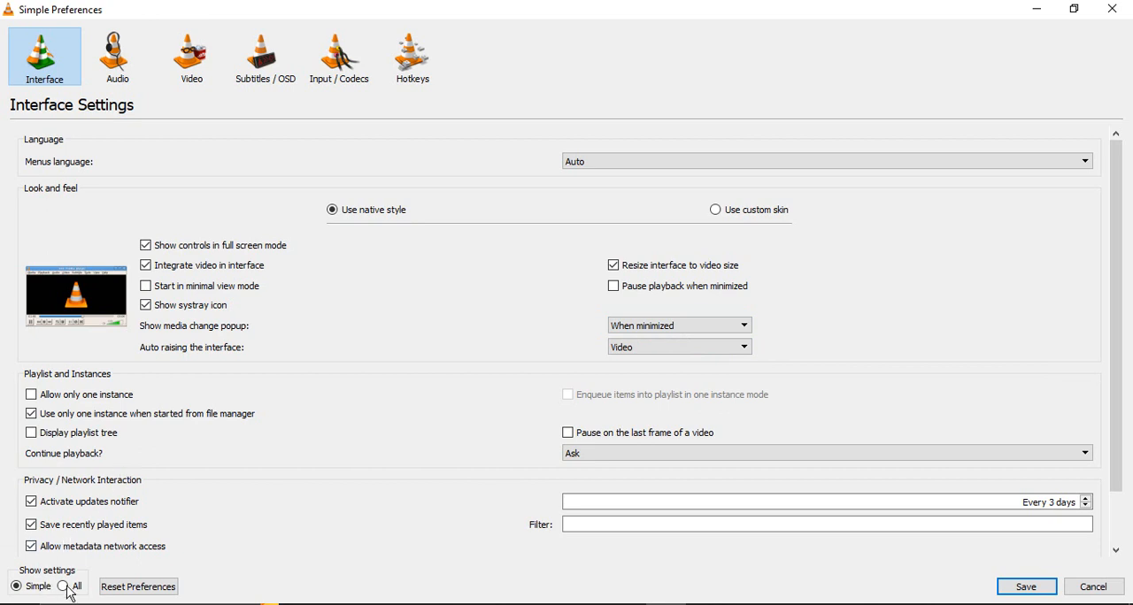
pyautogui.moveTo(65, 594)
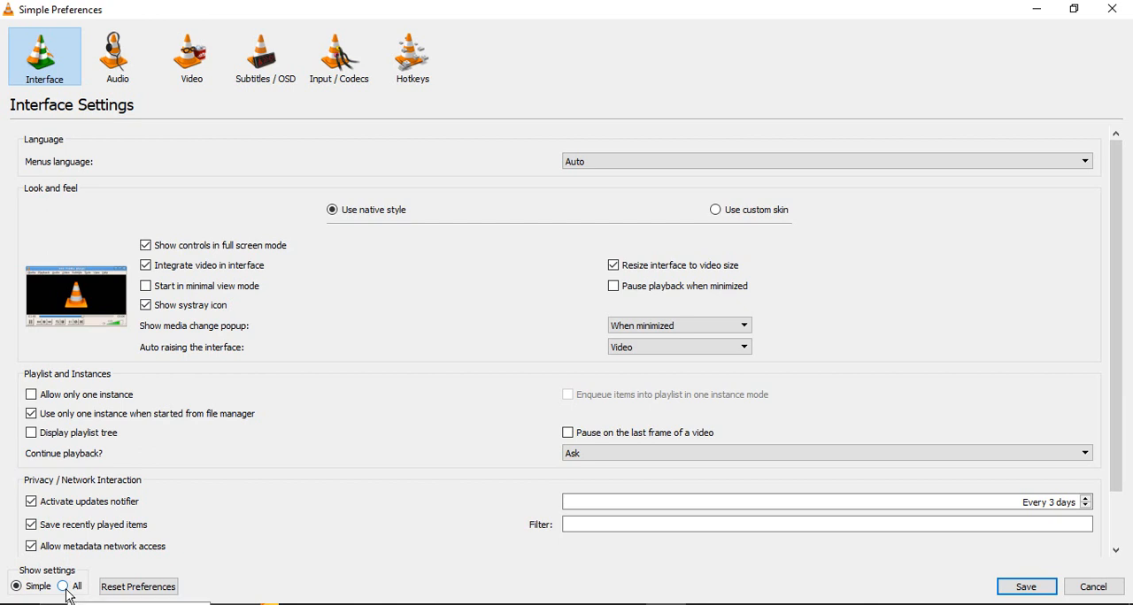
# Show all settings, collapse the tree, and browse the general Video settings page
pyautogui.click(62, 587)
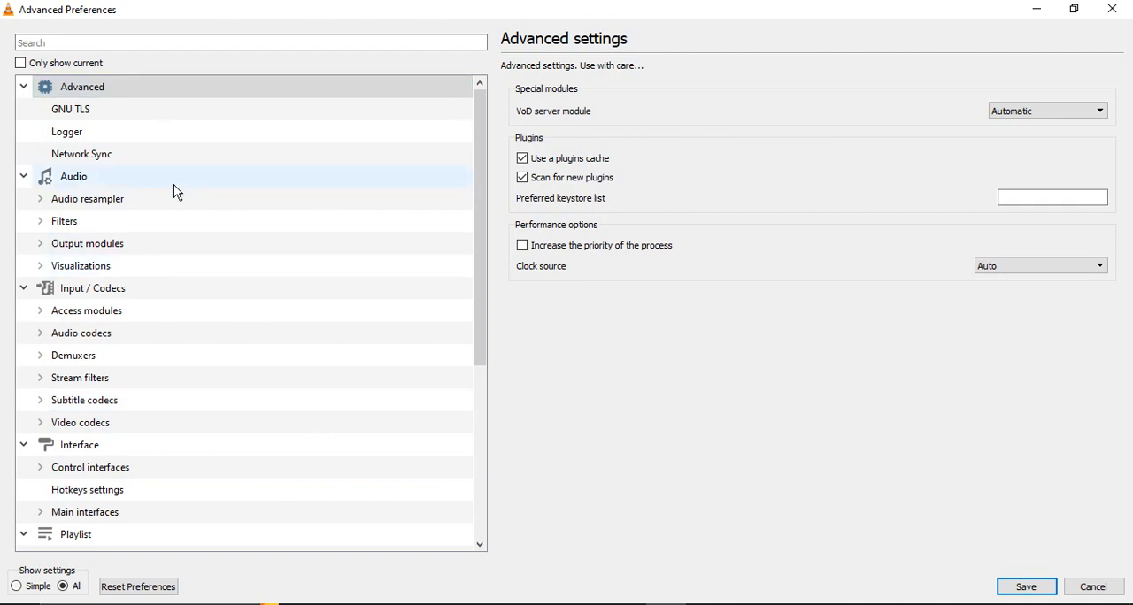
pyautogui.click(22, 86)
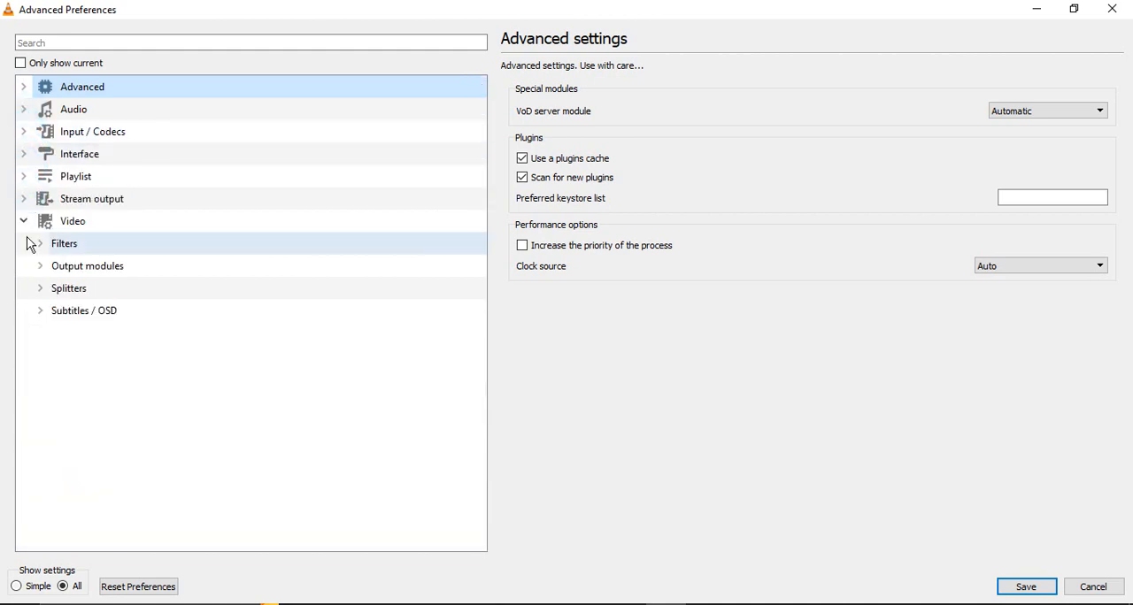
pyautogui.click(23, 222)
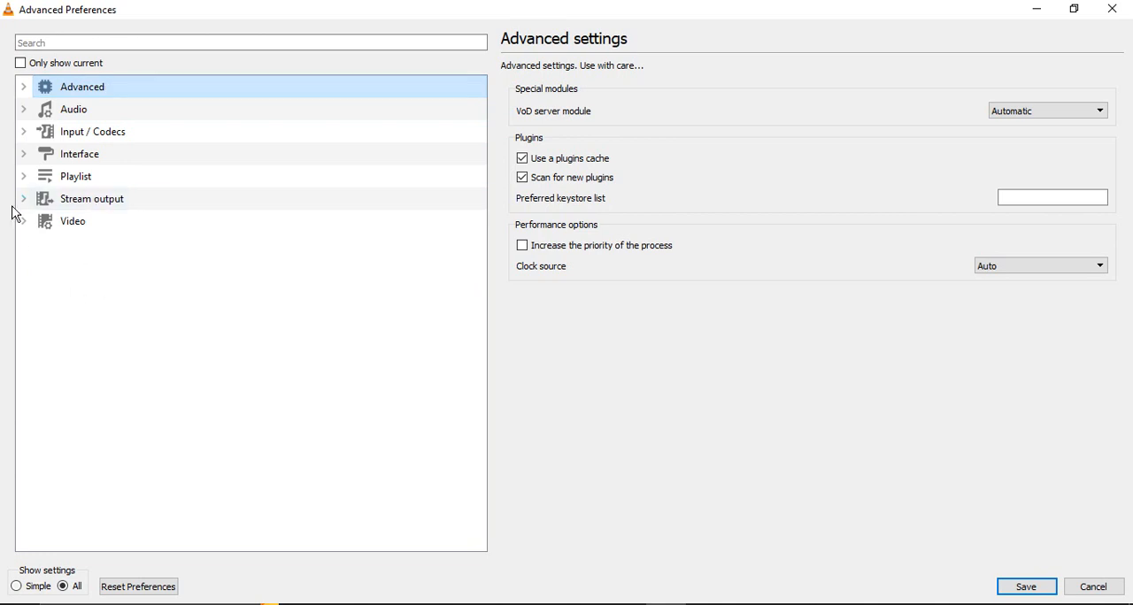
pyautogui.moveTo(35, 239)
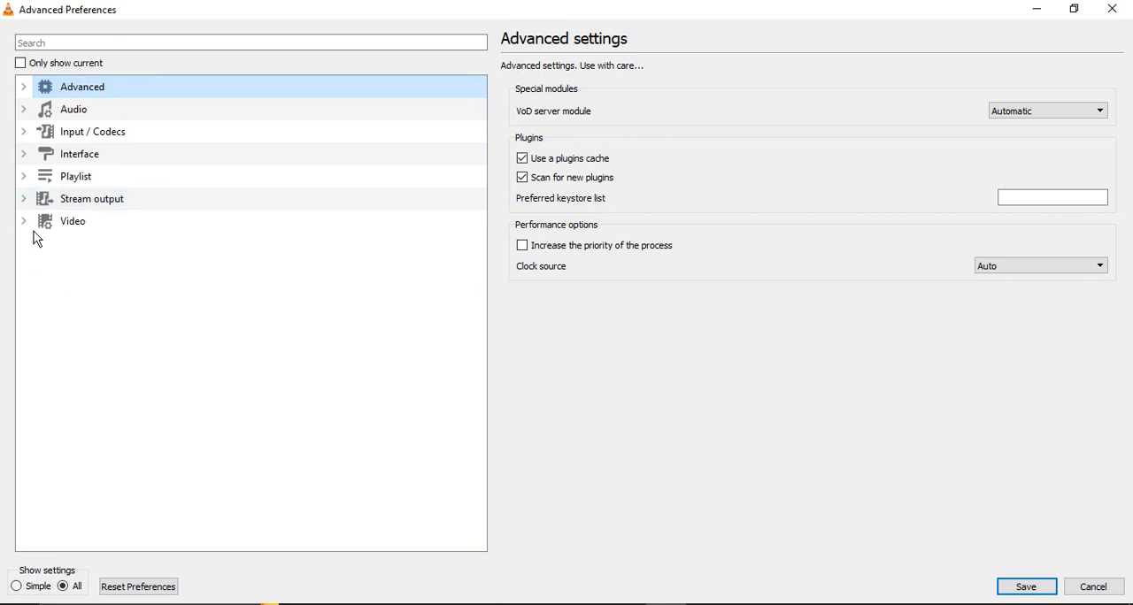
pyautogui.click(24, 221)
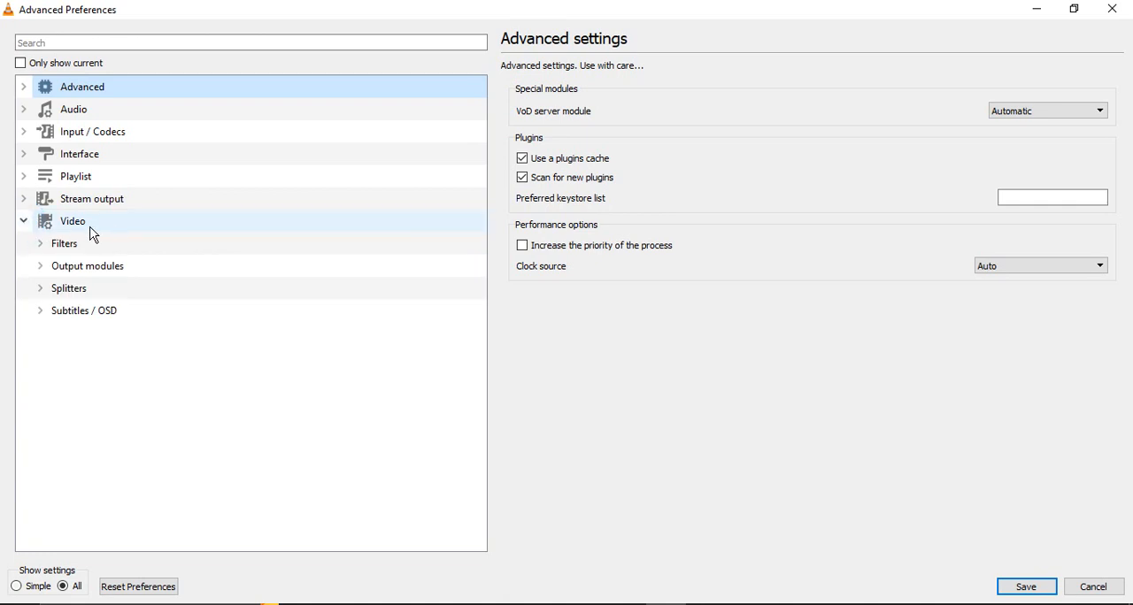
pyautogui.click(39, 243)
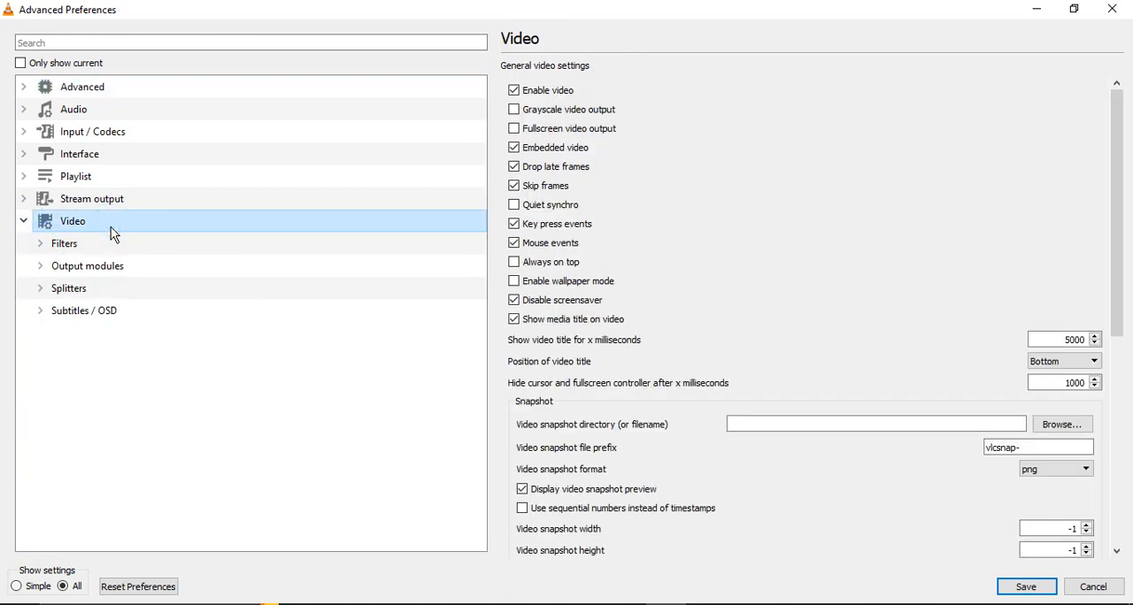
pyautogui.scroll(-3)
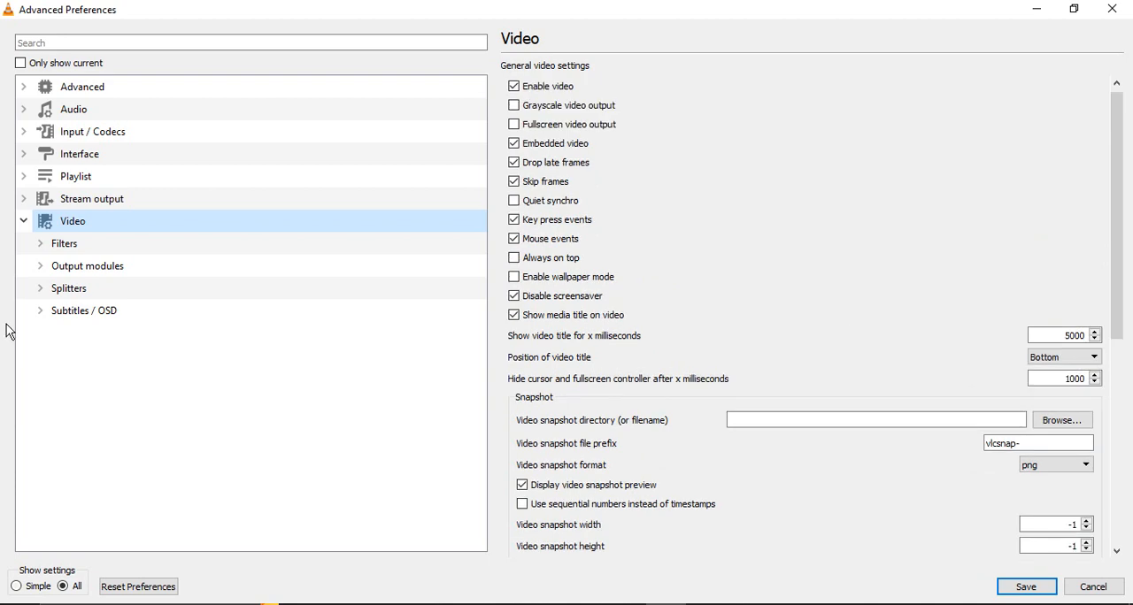
pyautogui.scroll(-3)
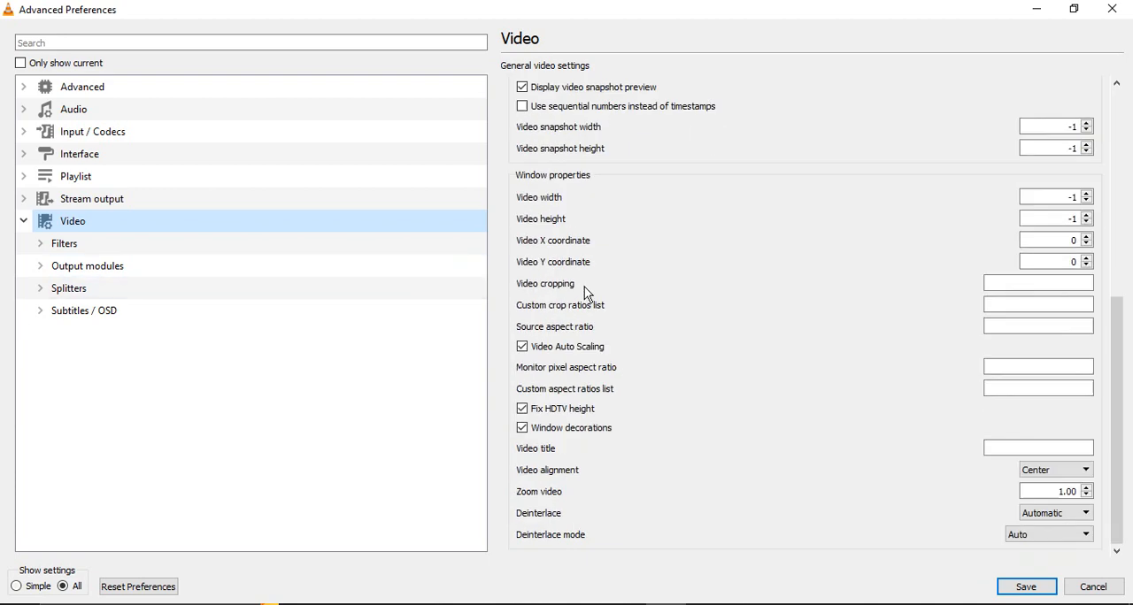
pyautogui.moveTo(7, 285)
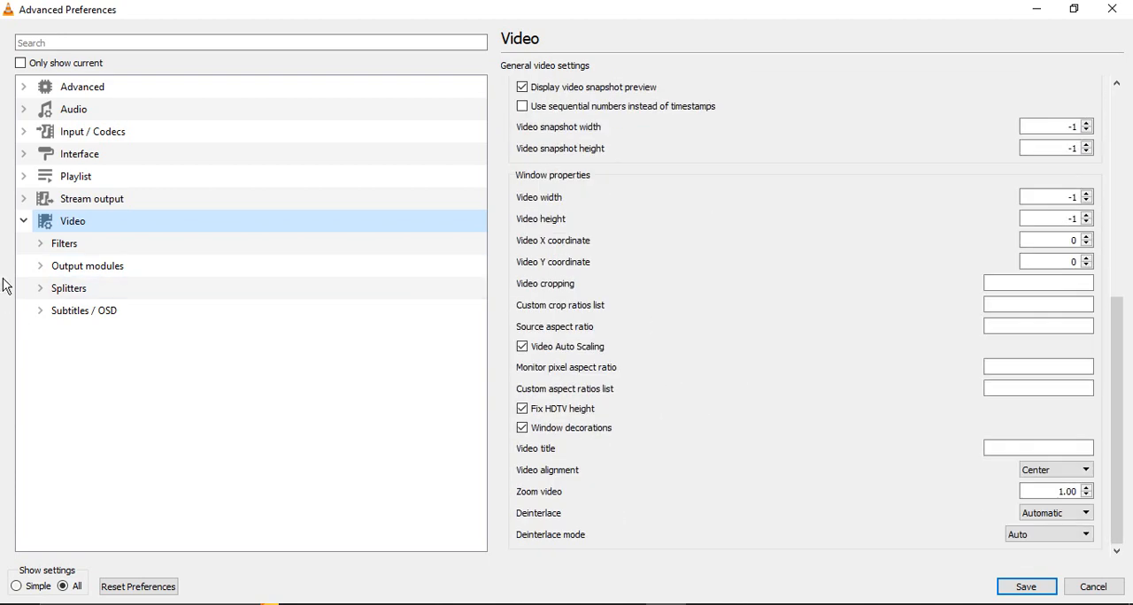
# Open Video Output modules and view the available output module choices
pyautogui.click(87, 265)
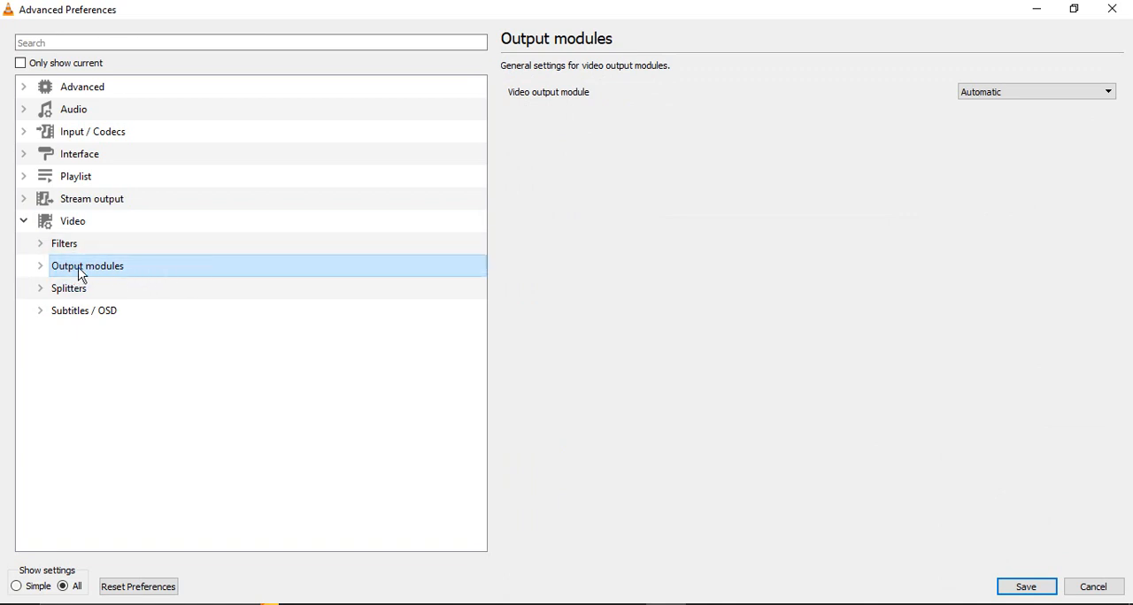
pyautogui.click(40, 266)
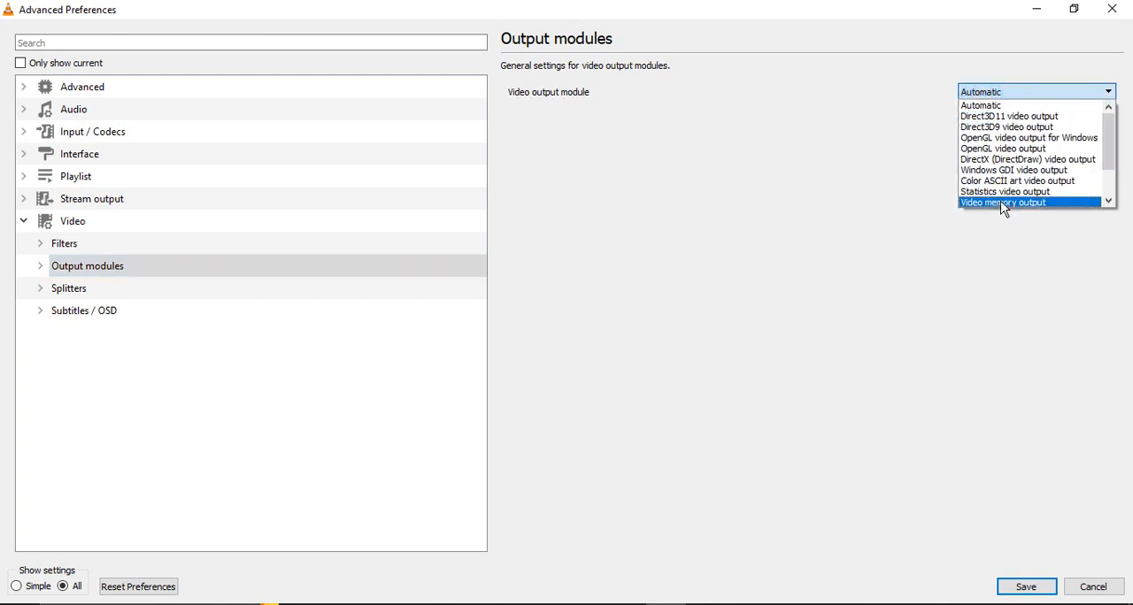
pyautogui.moveTo(1009, 119)
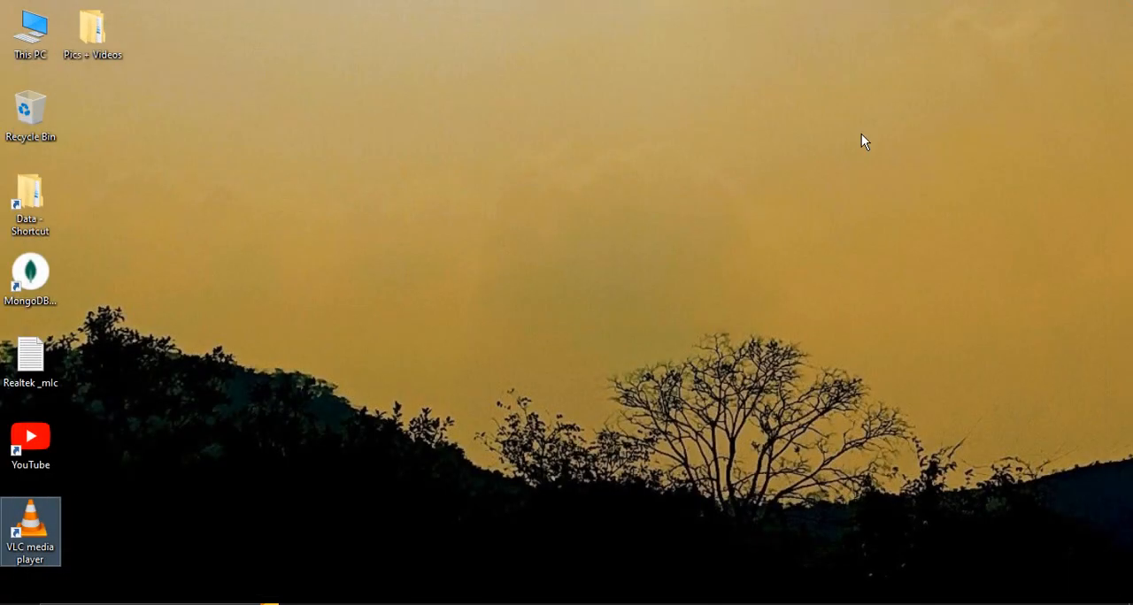
# Relaunch VLC, show all preferences, and collapse the Playlist category
pyautogui.click(31, 522)
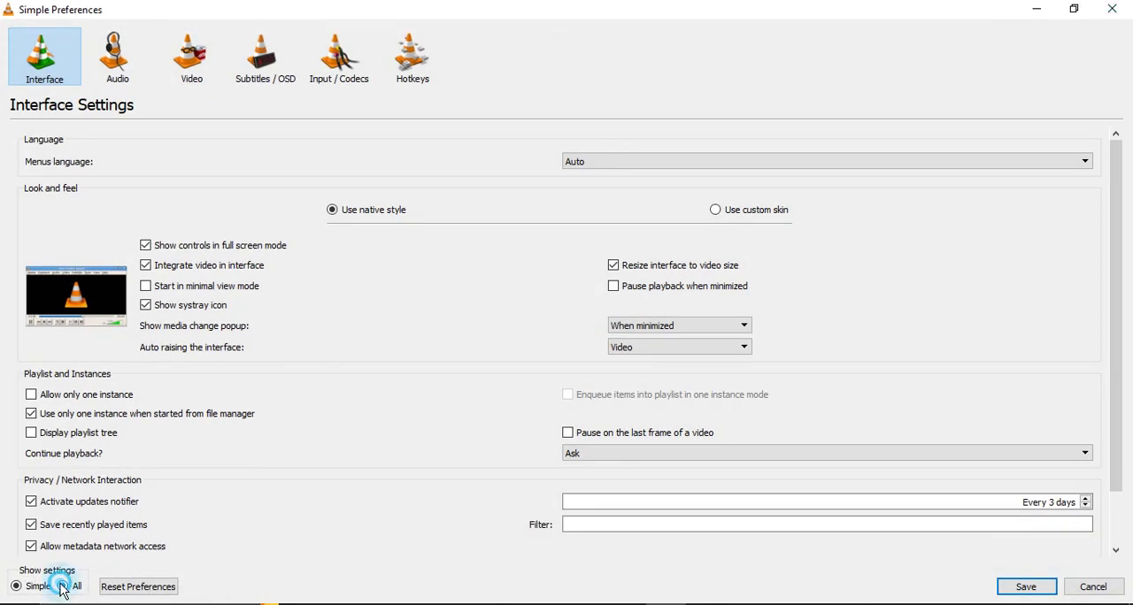
pyautogui.click(68, 587)
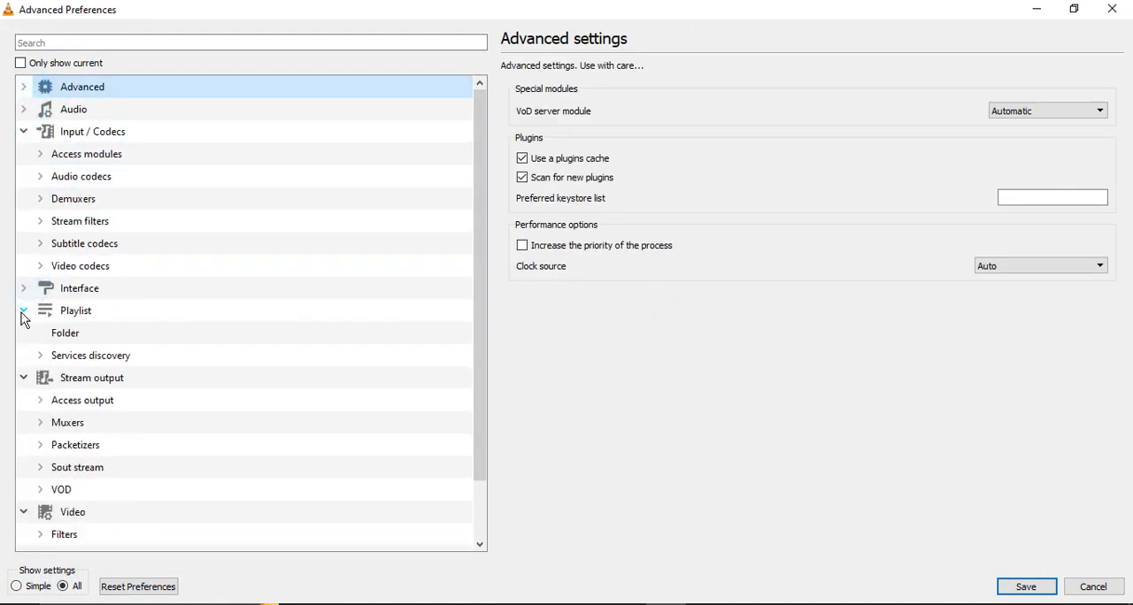
pyautogui.click(23, 313)
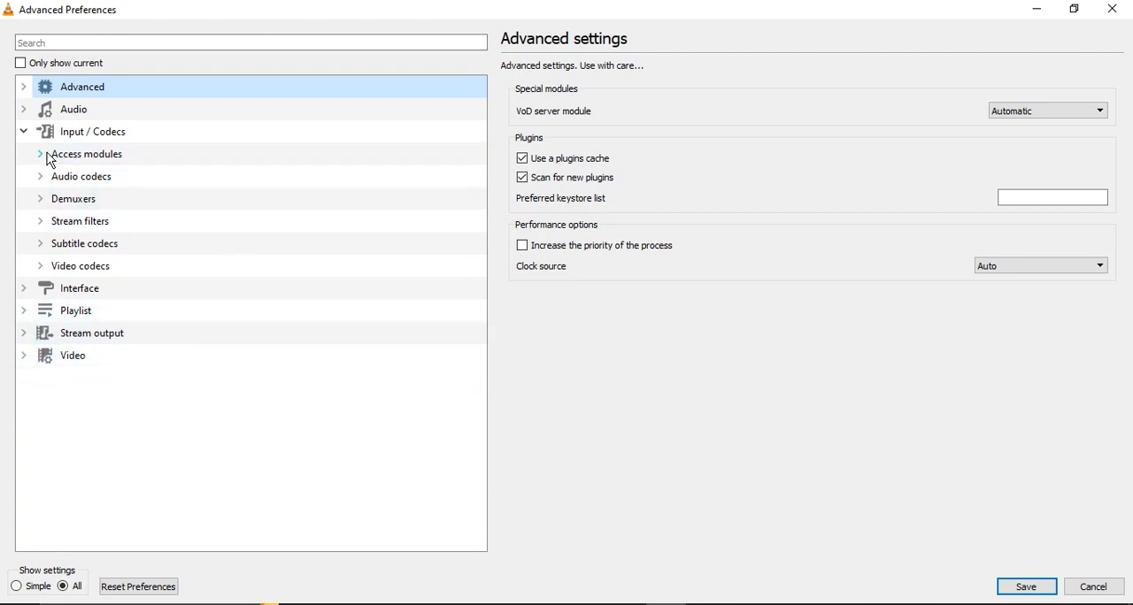
pyautogui.click(93, 131)
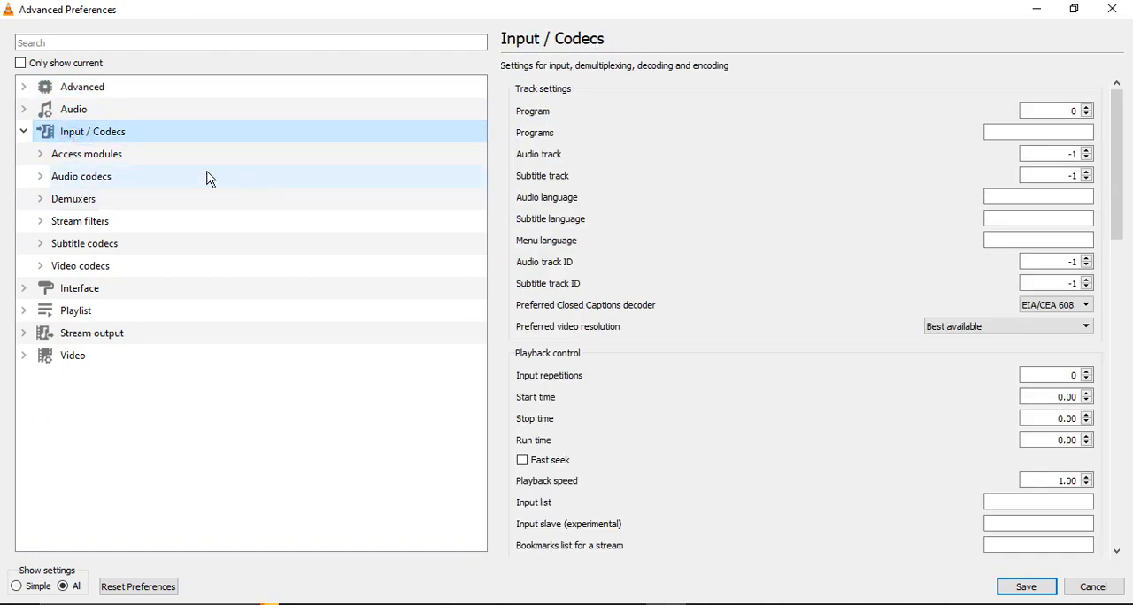
pyautogui.moveTo(877, 165)
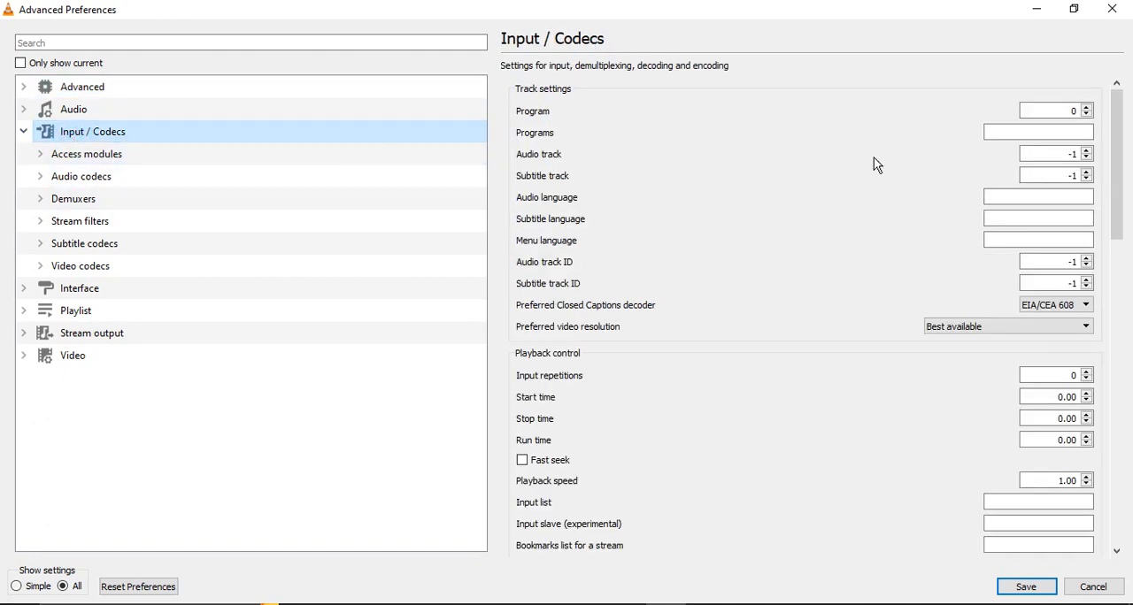
pyautogui.scroll(-3)
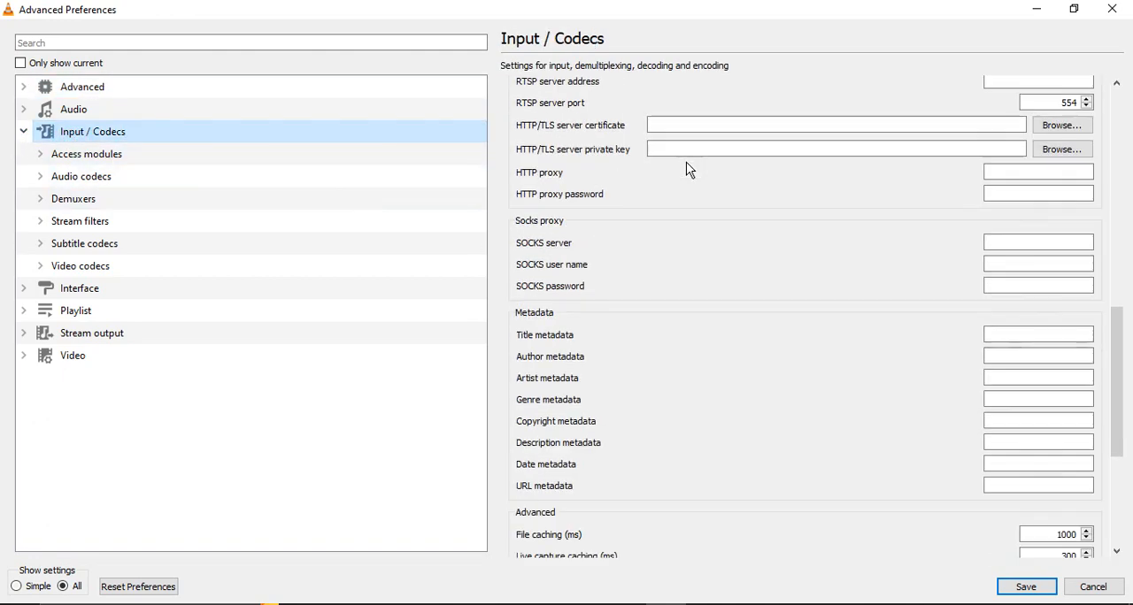
pyautogui.scroll(-3)
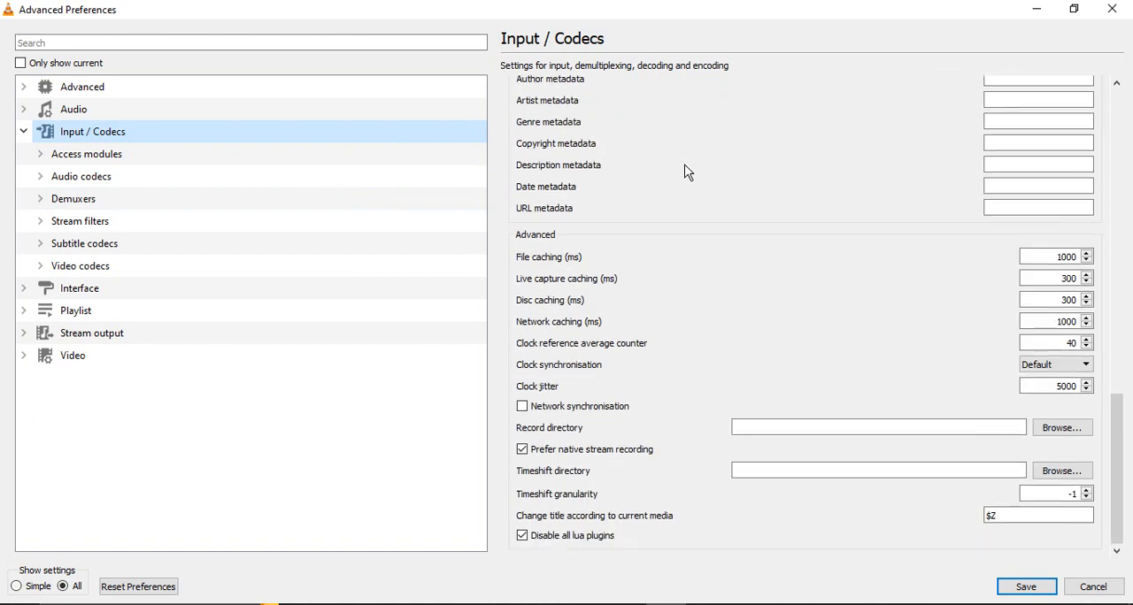
pyautogui.moveTo(555, 240)
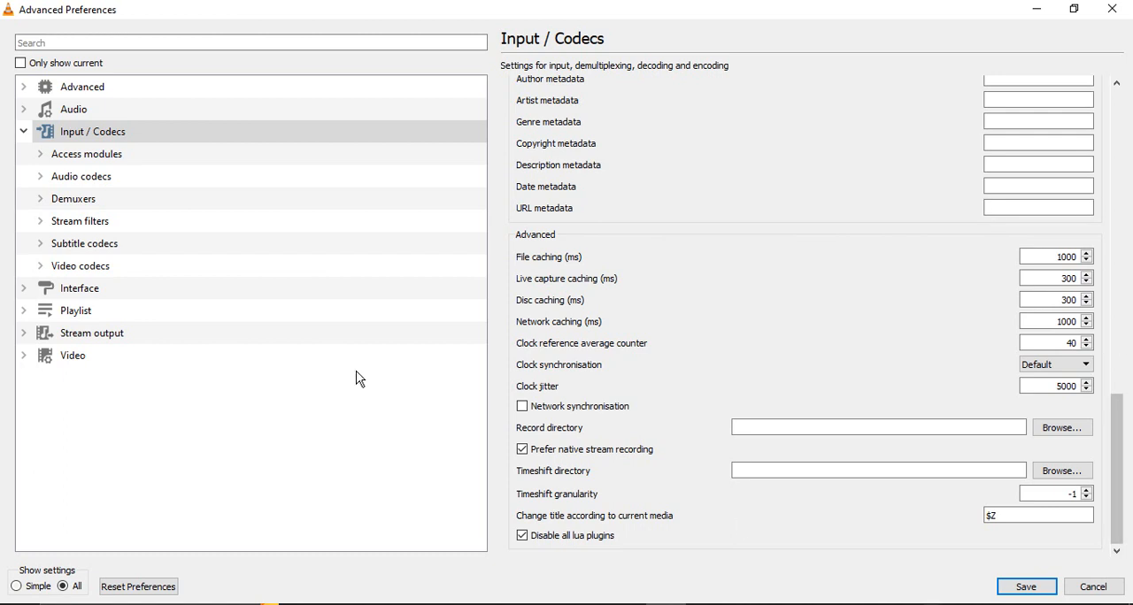
pyautogui.moveTo(513, 263)
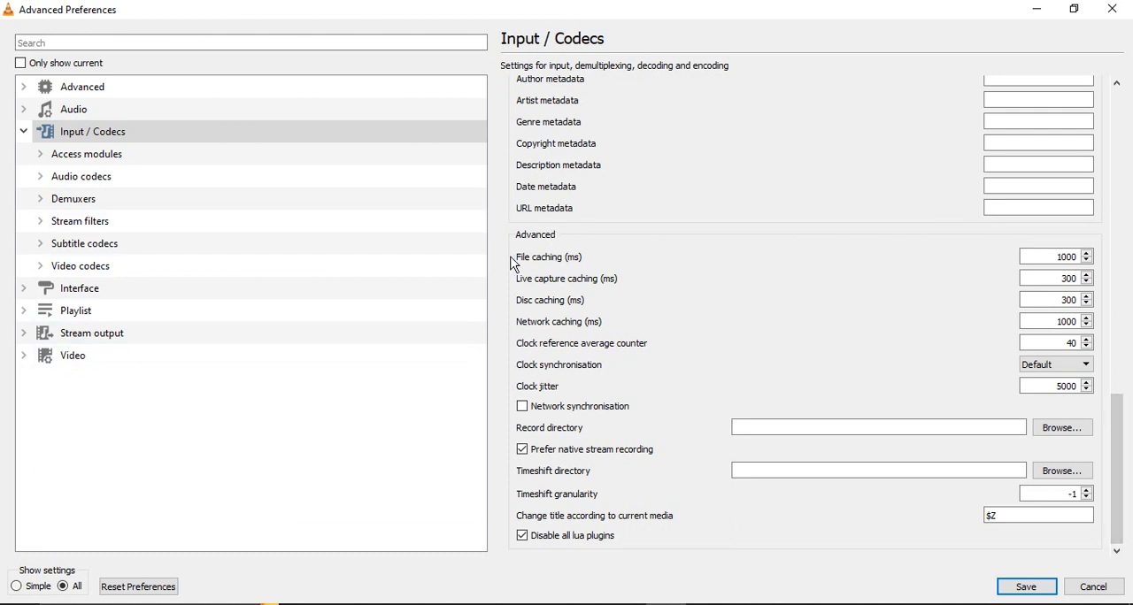
pyautogui.moveTo(779, 272)
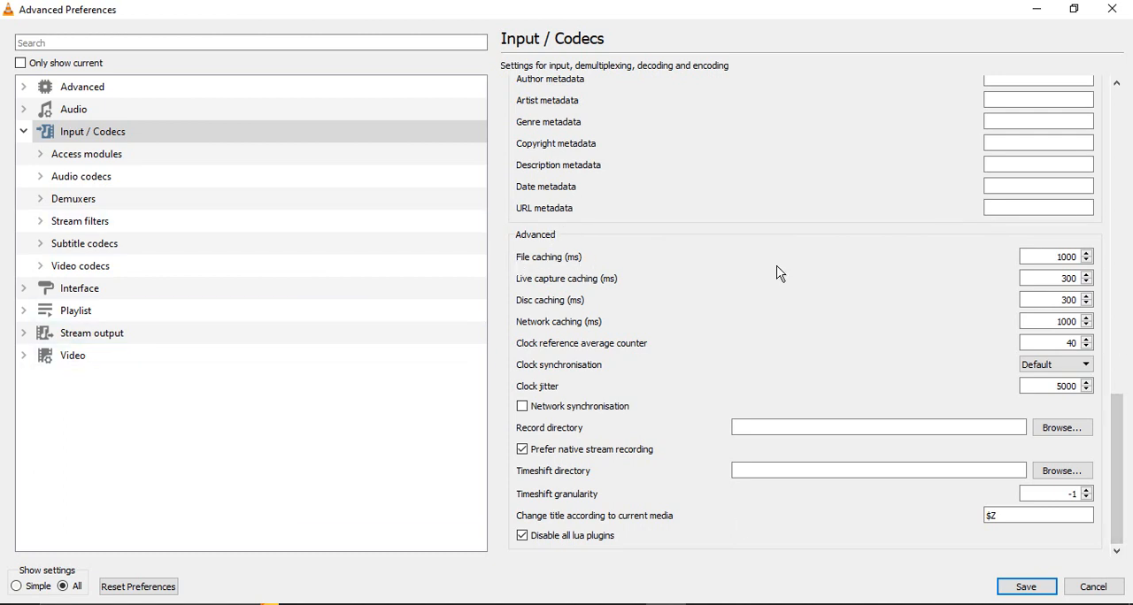
pyautogui.tripleClick(1056, 256)
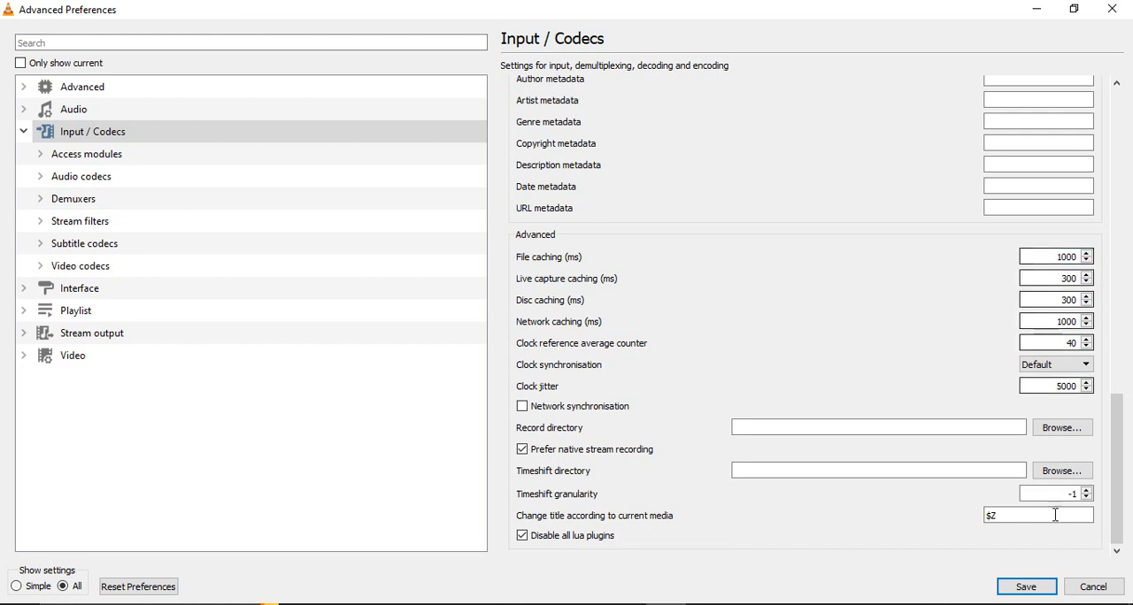
# Toggle settings to Simple and back to All, then open Input / Codecs > Video codecs
pyautogui.click(14, 586)
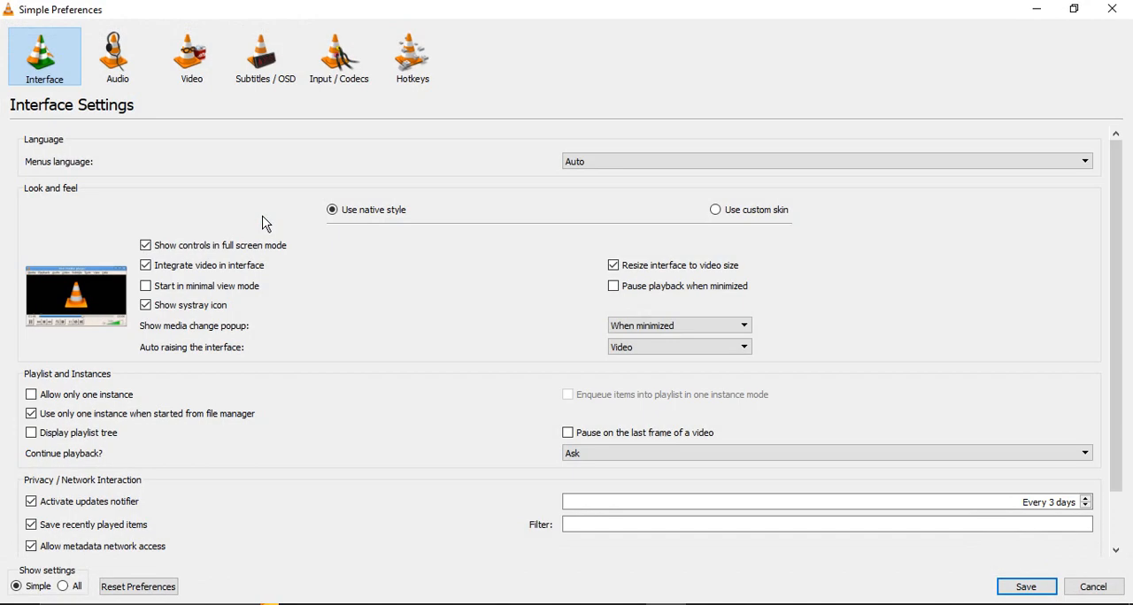
pyautogui.click(65, 587)
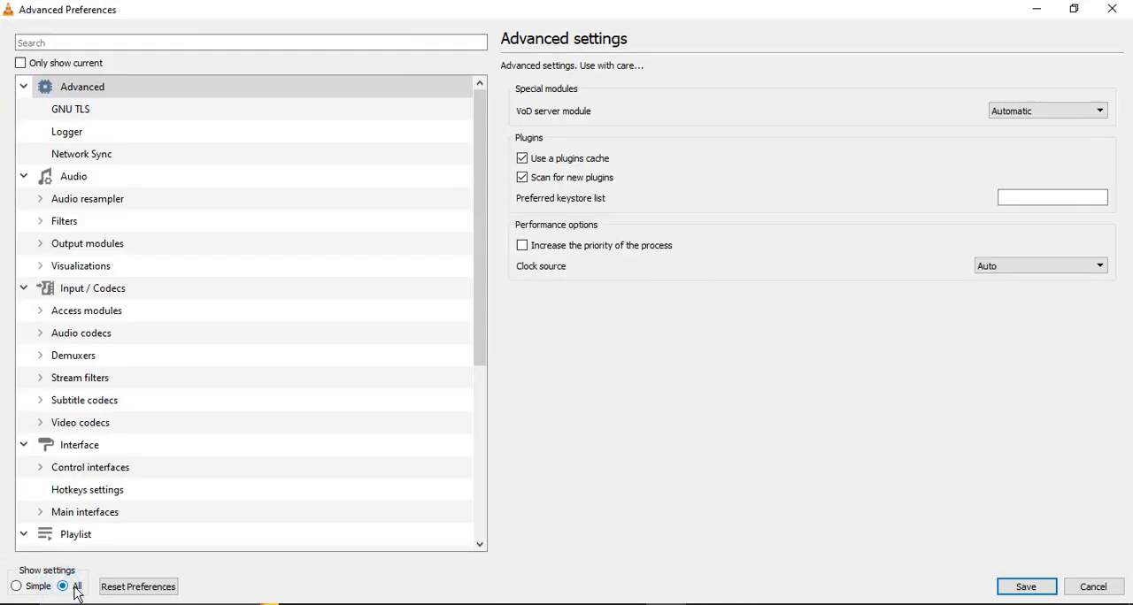
pyautogui.click(92, 288)
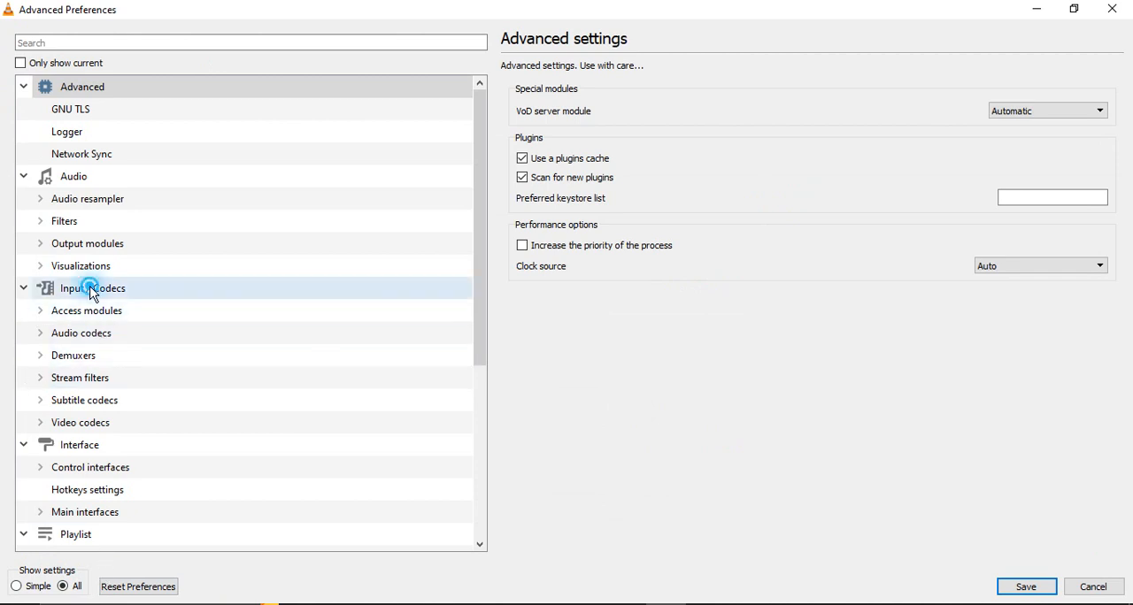
pyautogui.click(92, 287)
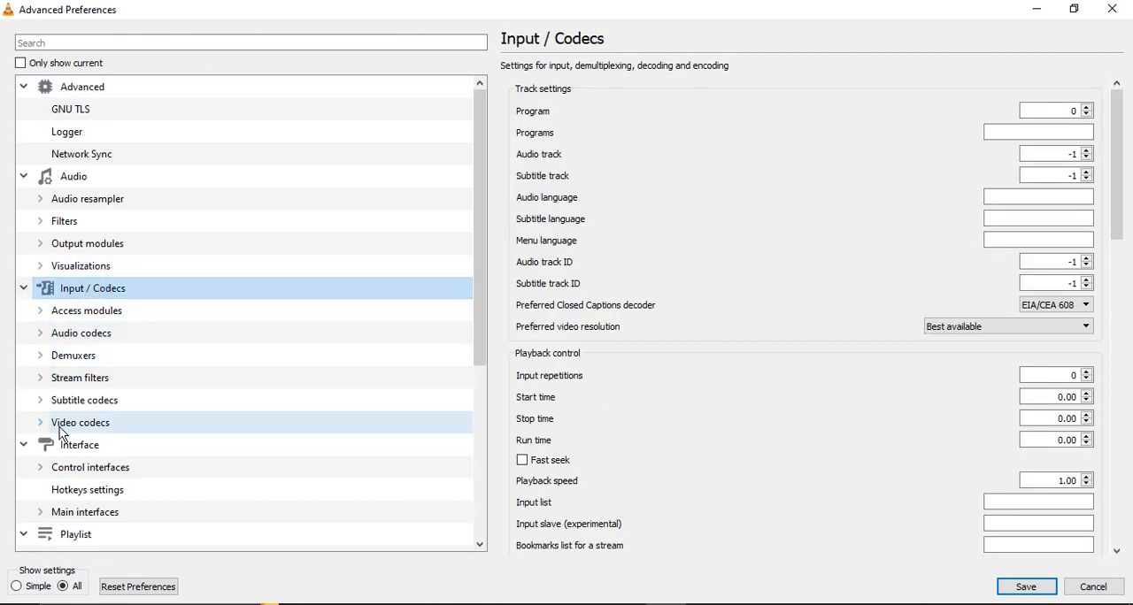
pyautogui.click(80, 423)
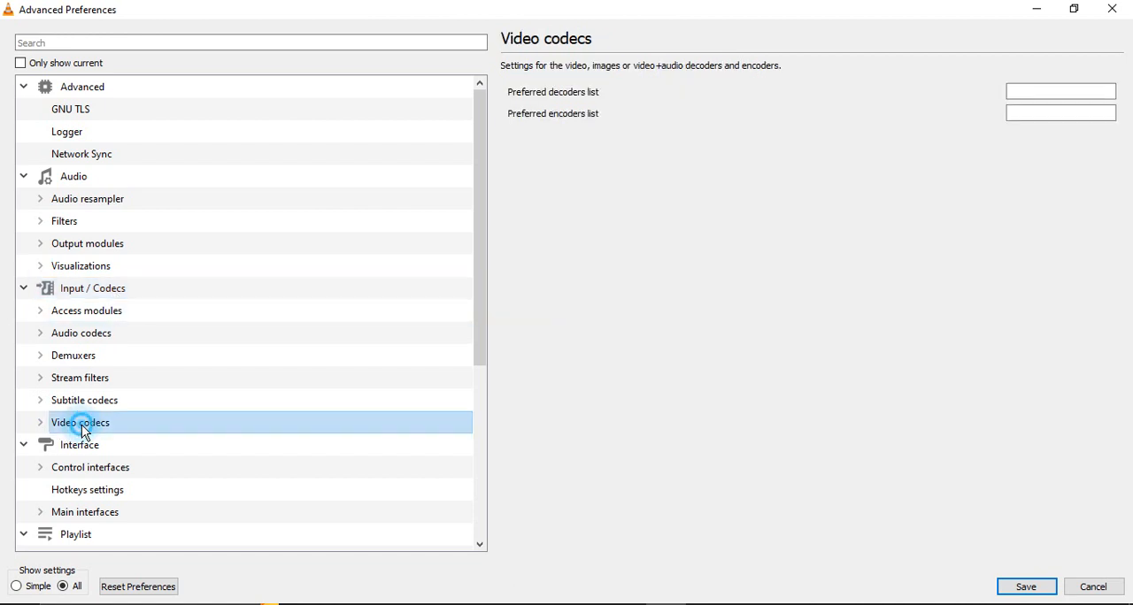
# Expand Video codecs and open the FFmpeg decoder settings
pyautogui.click(39, 423)
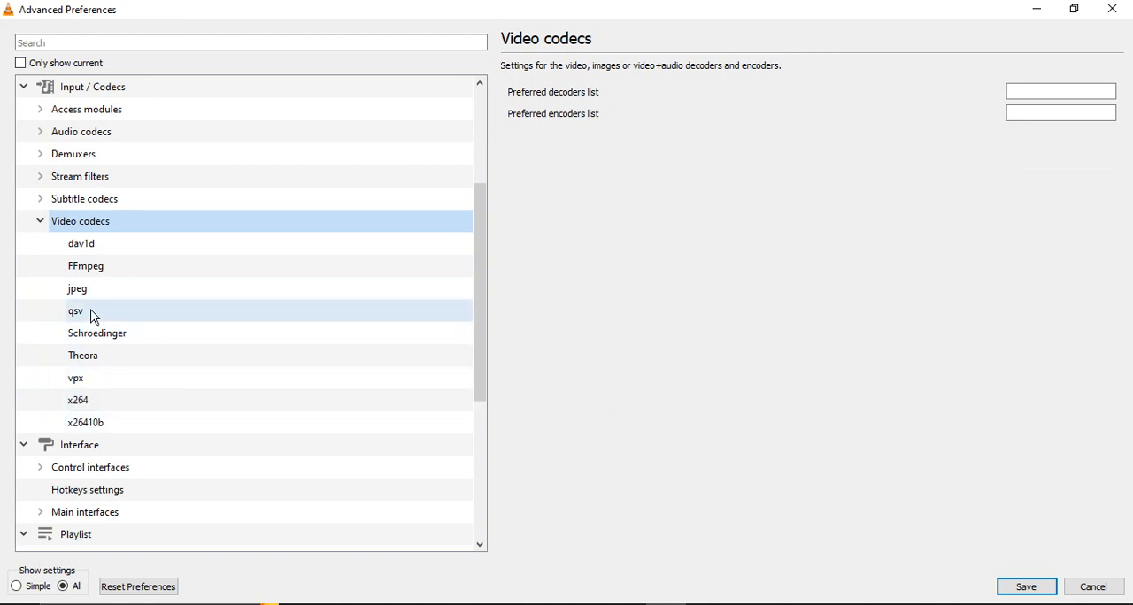
pyautogui.click(86, 266)
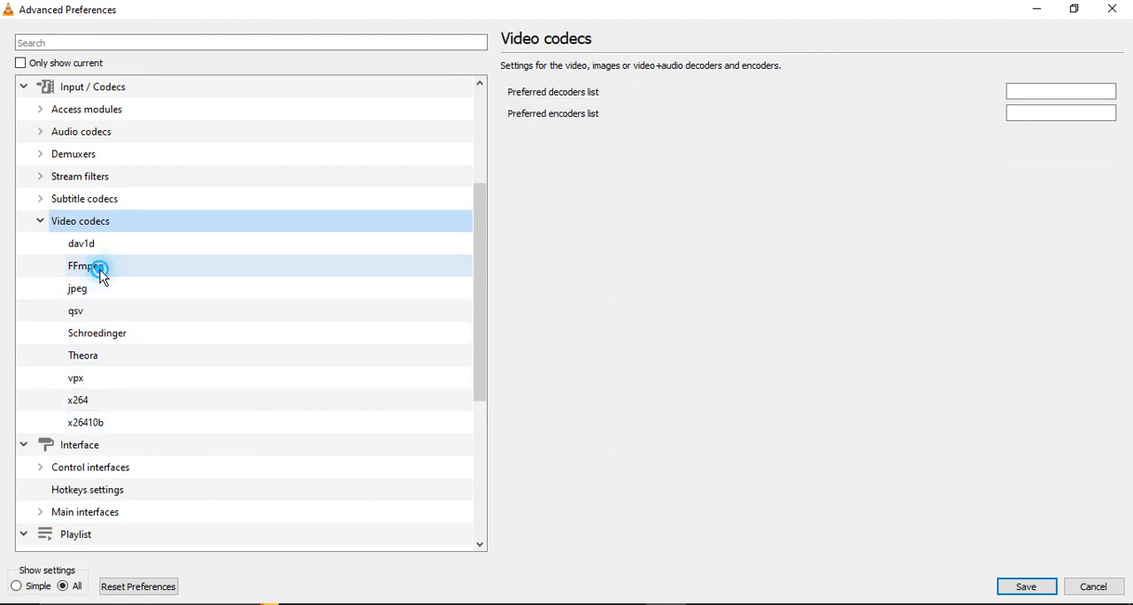
pyautogui.click(85, 266)
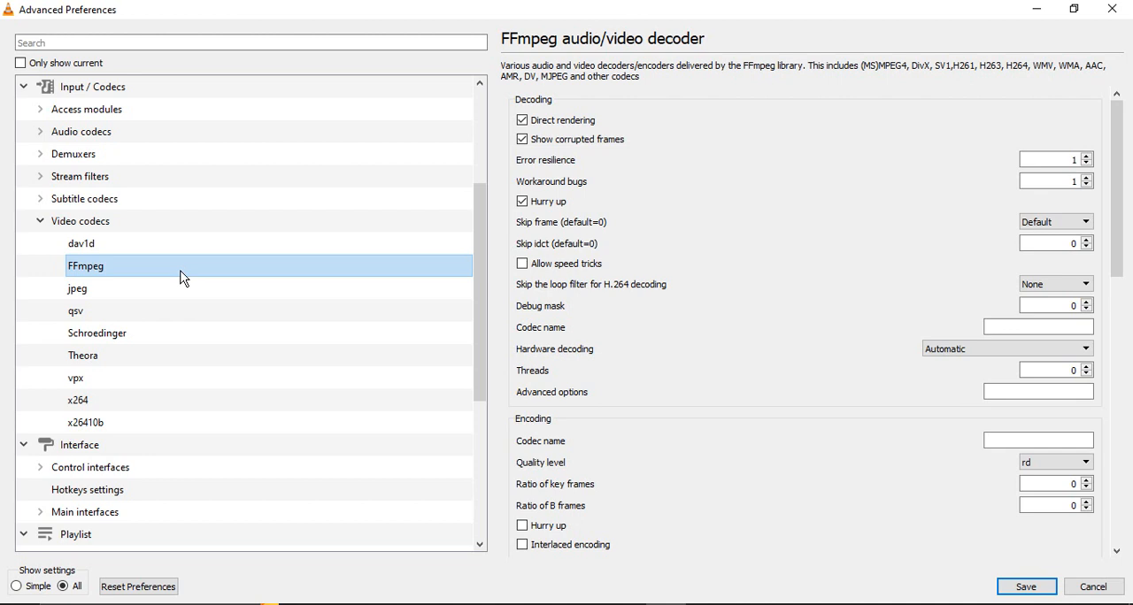
pyautogui.moveTo(434, 301)
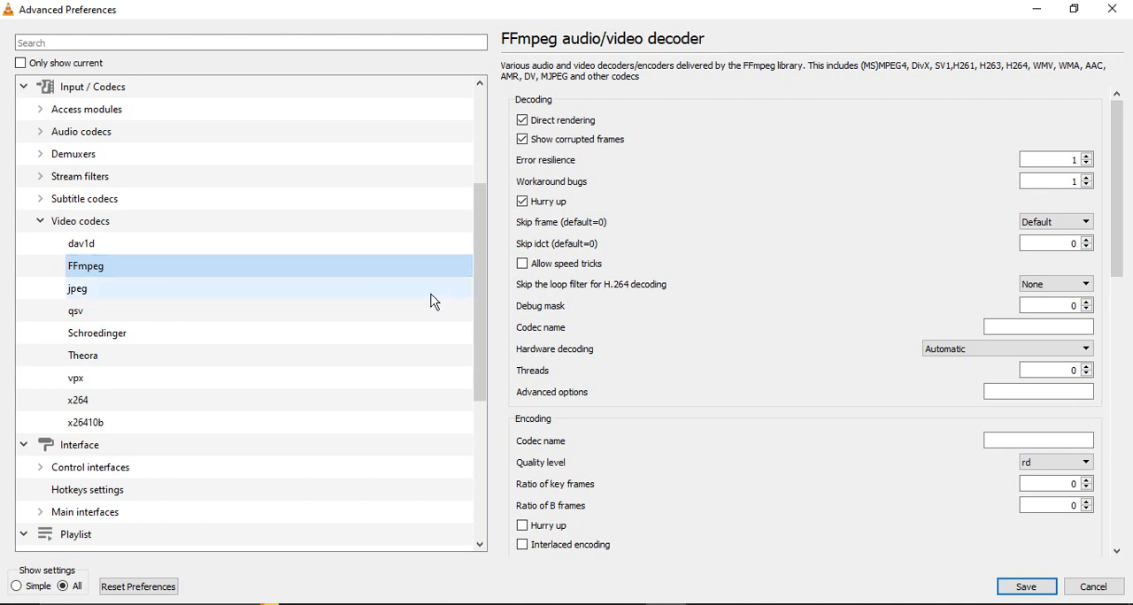
pyautogui.scroll(-3)
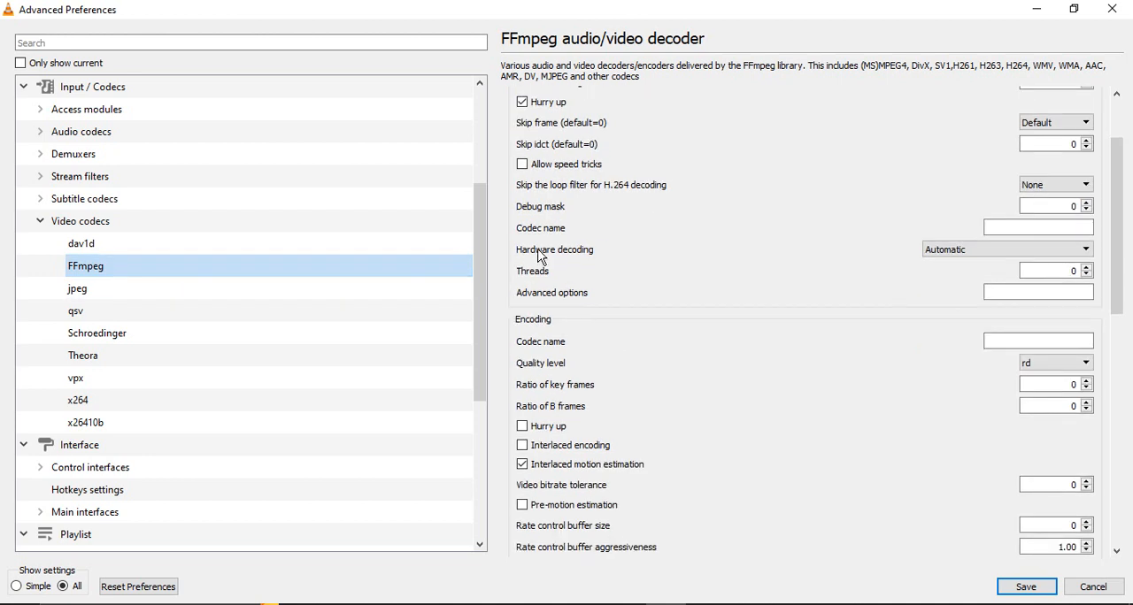
pyautogui.moveTo(788, 265)
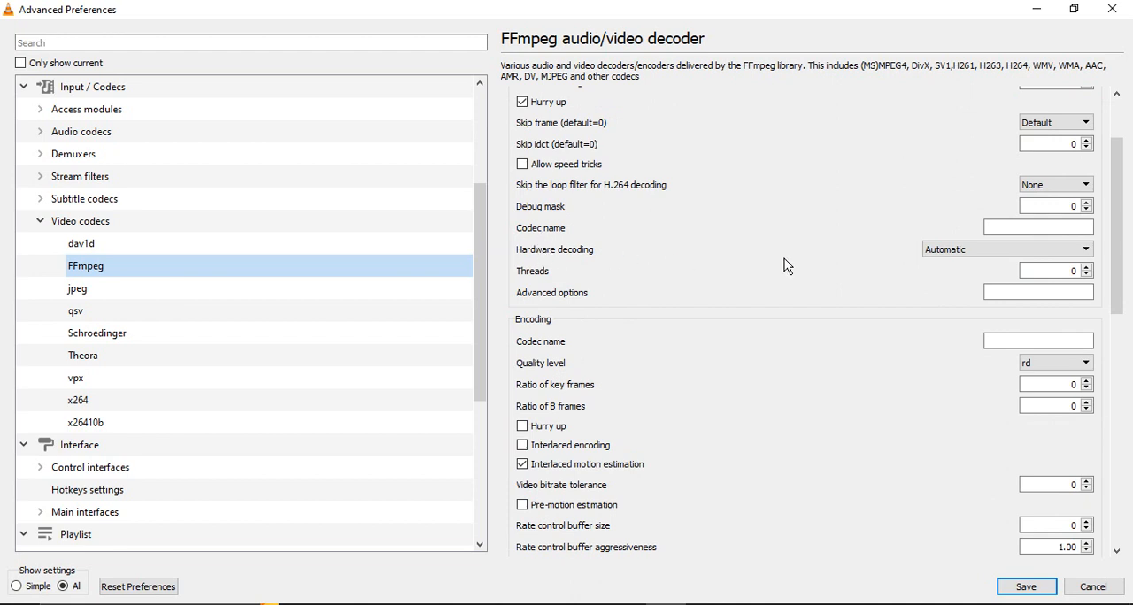
# Keep FFmpeg hardware decoding on Automatic and set decoder threads to 2
pyautogui.click(1007, 249)
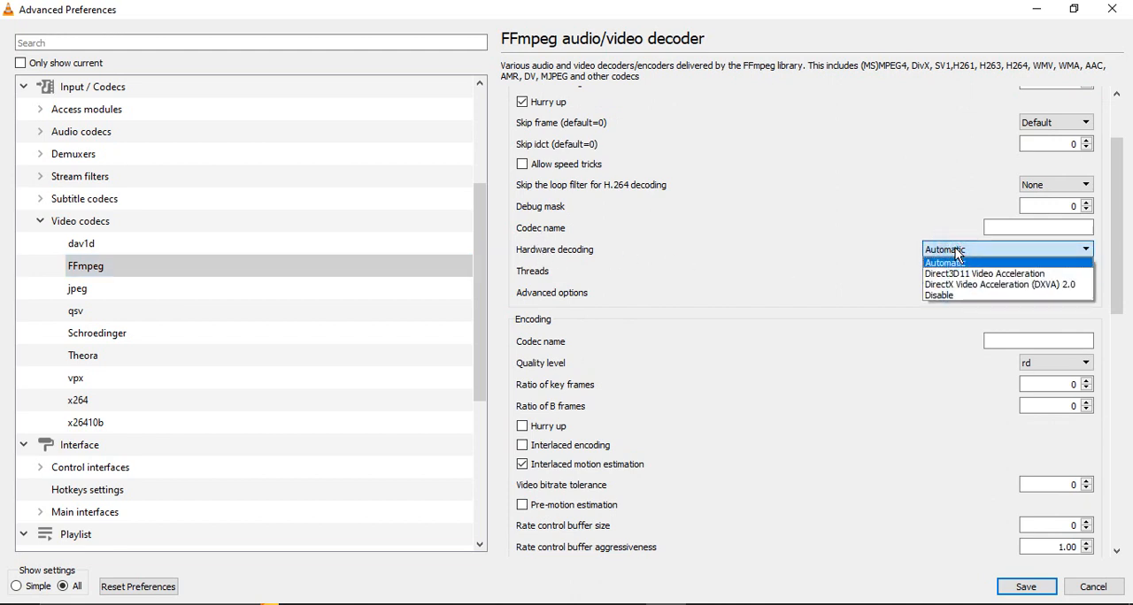
pyautogui.click(946, 262)
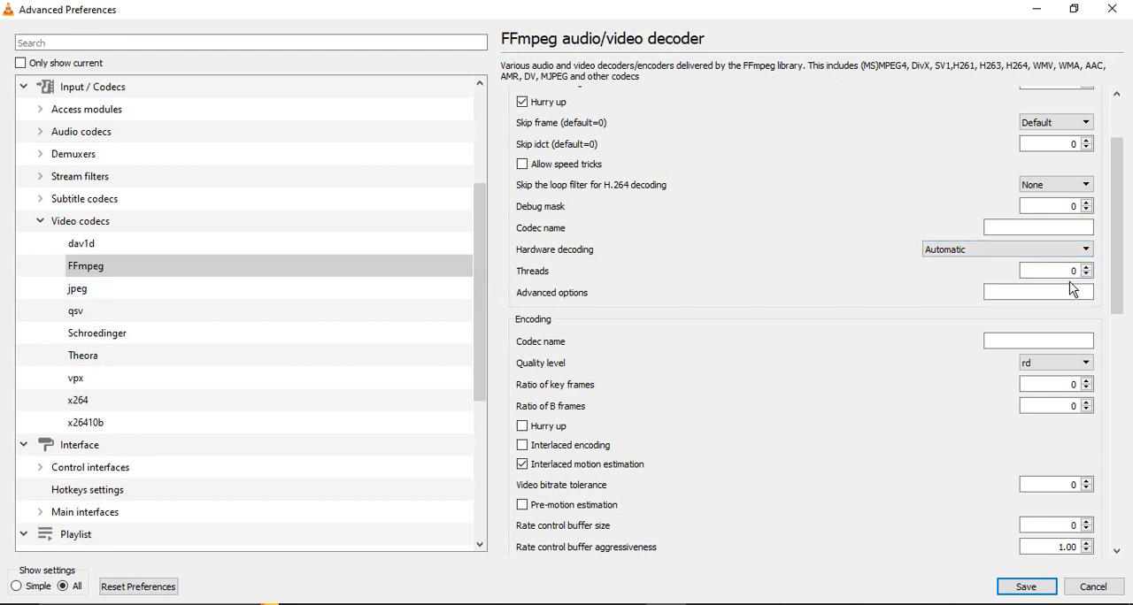
pyautogui.click(1053, 271)
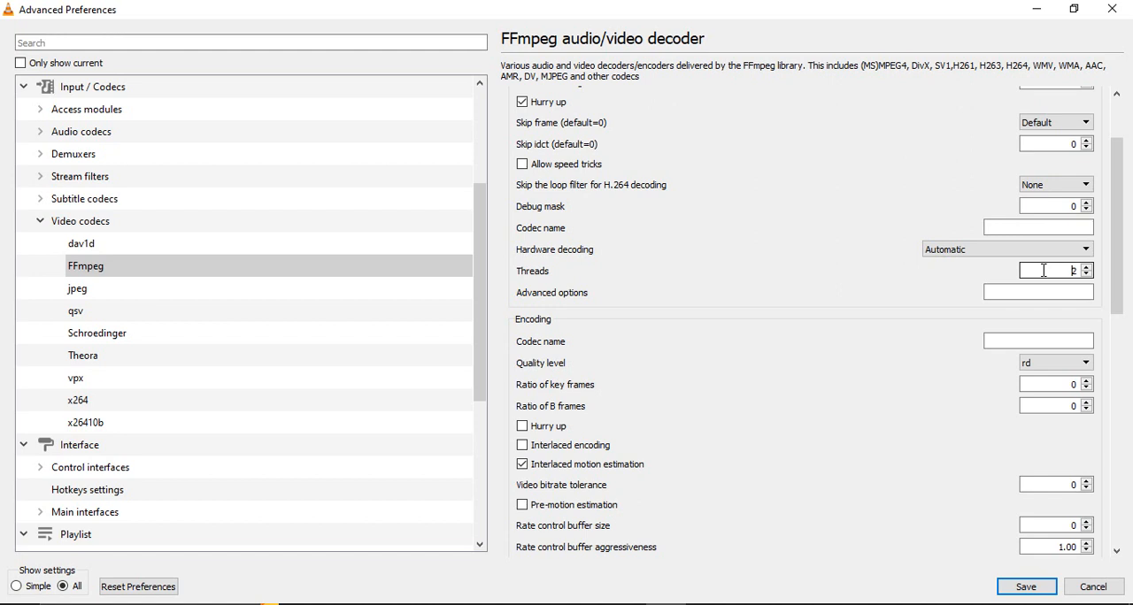
pyautogui.write('2')
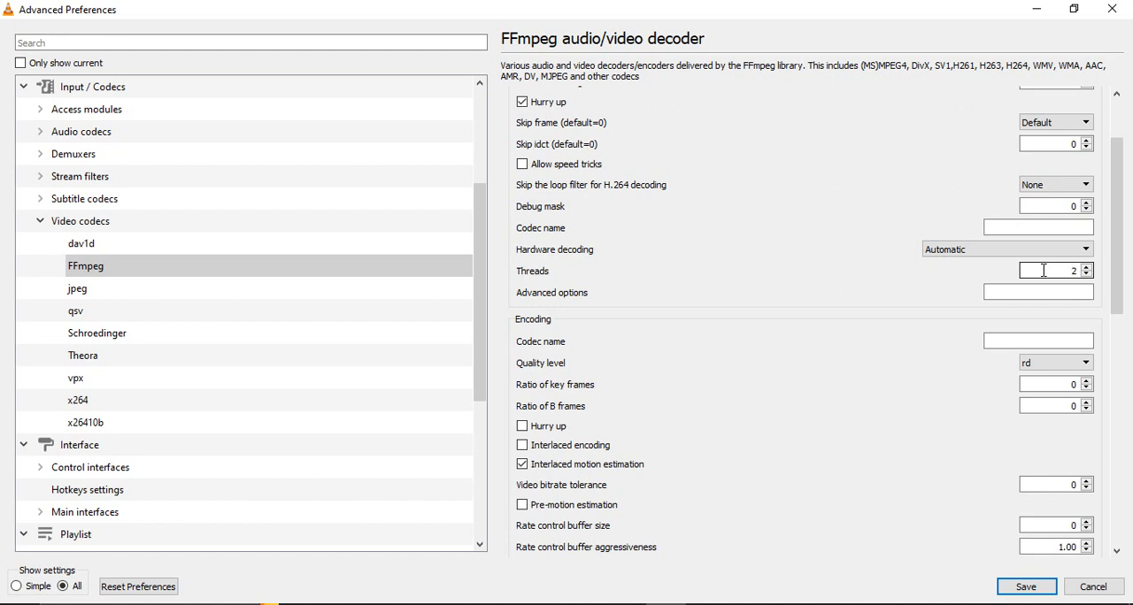